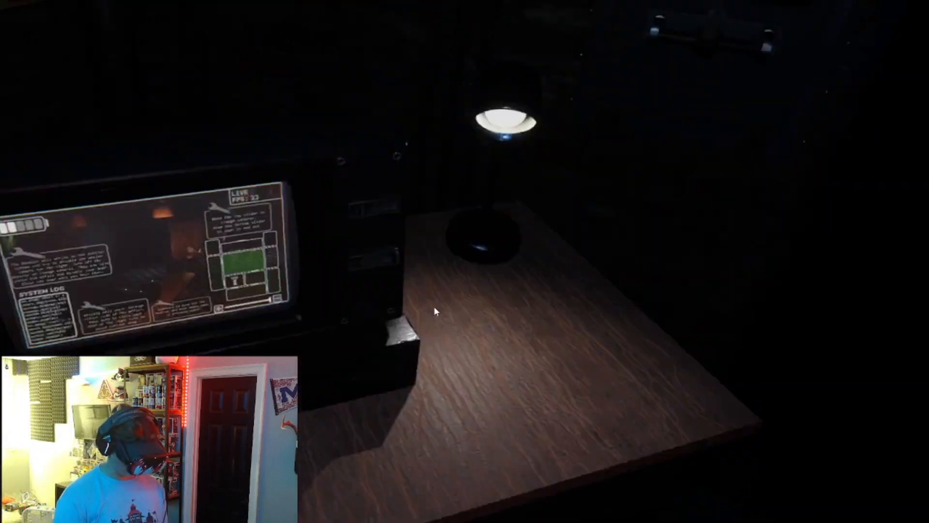
pyautogui.moveTo(435, 311)
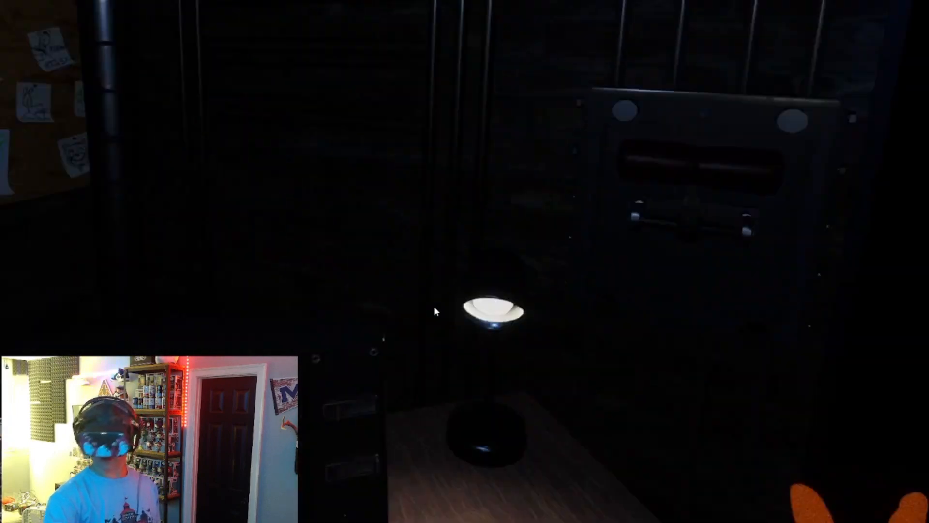